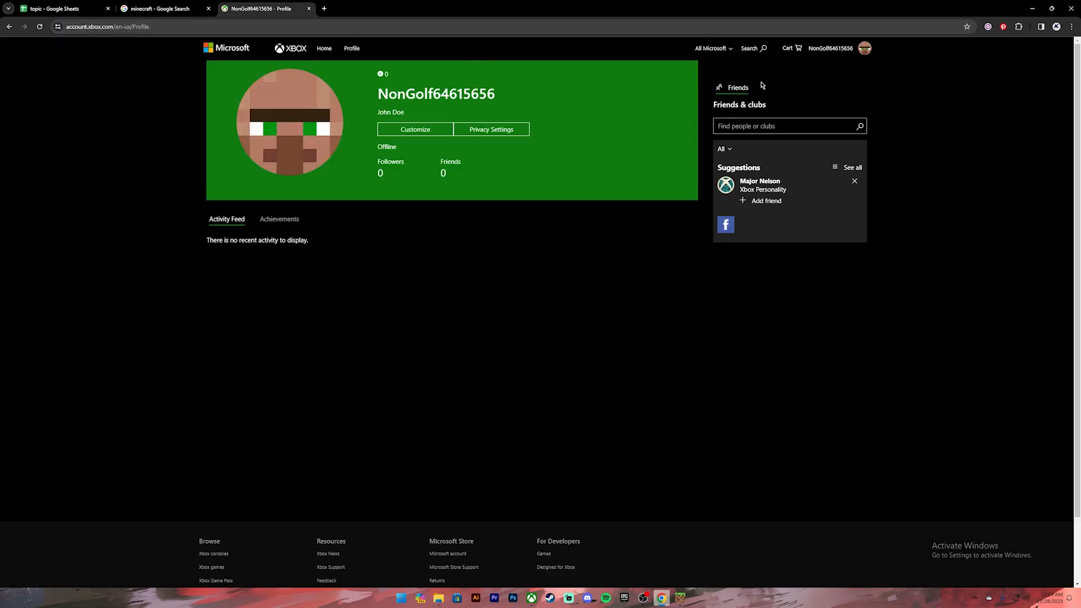
pyautogui.moveTo(798, 74)
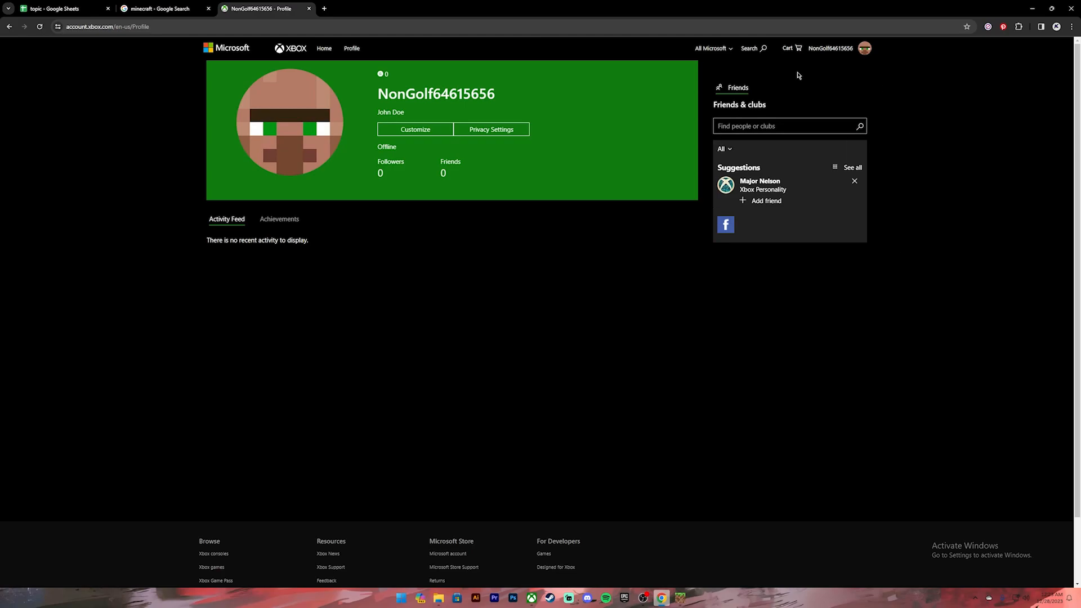
pyautogui.moveTo(834, 86)
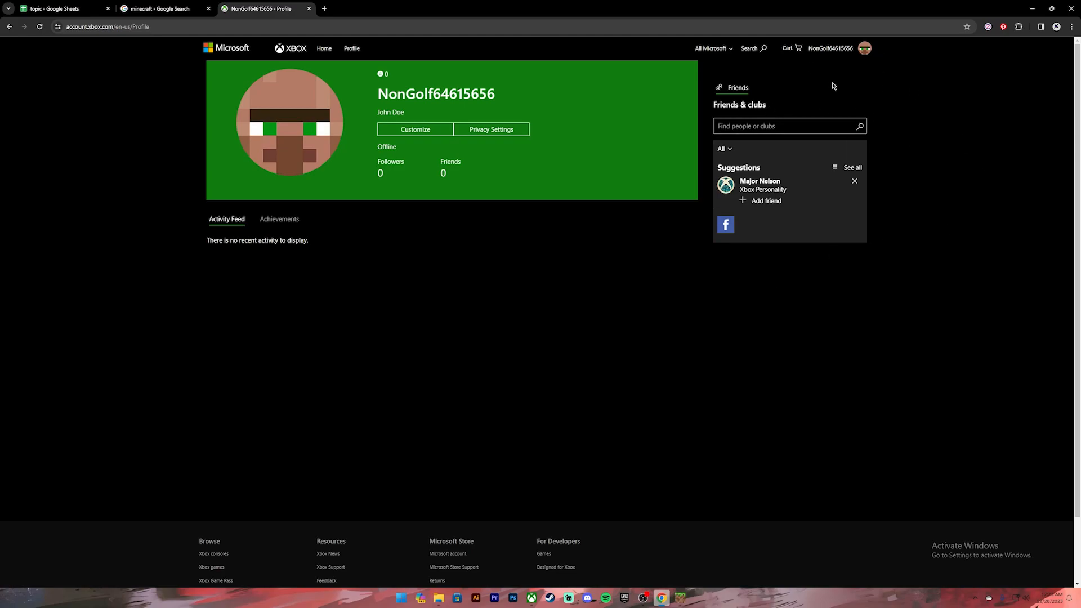
# - Open Customize Profile and start editing the gamertag via the pencil icon
pyautogui.click(415, 130)
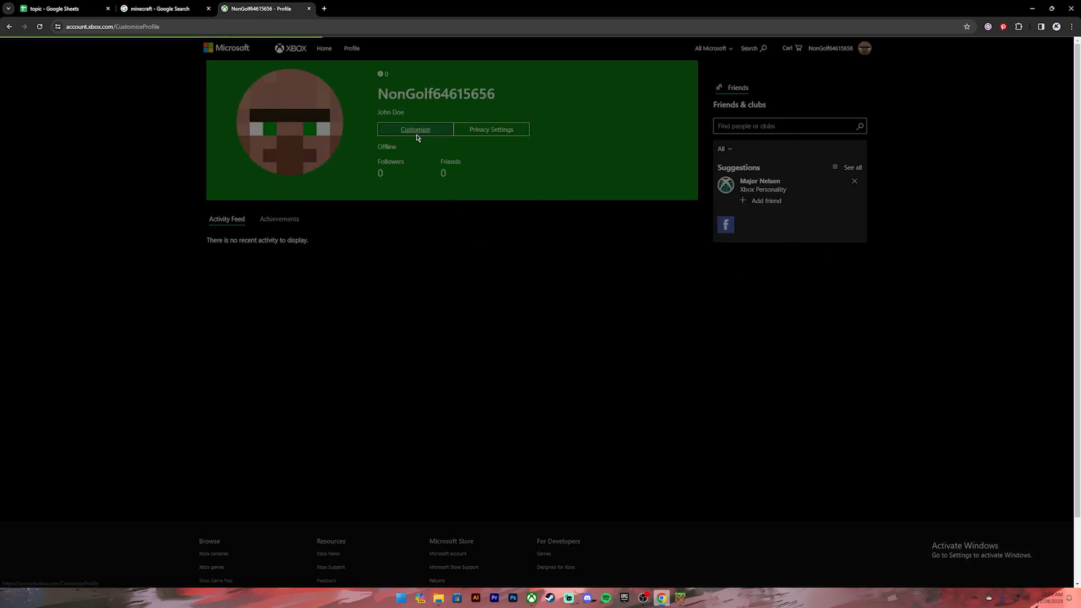
pyautogui.click(415, 129)
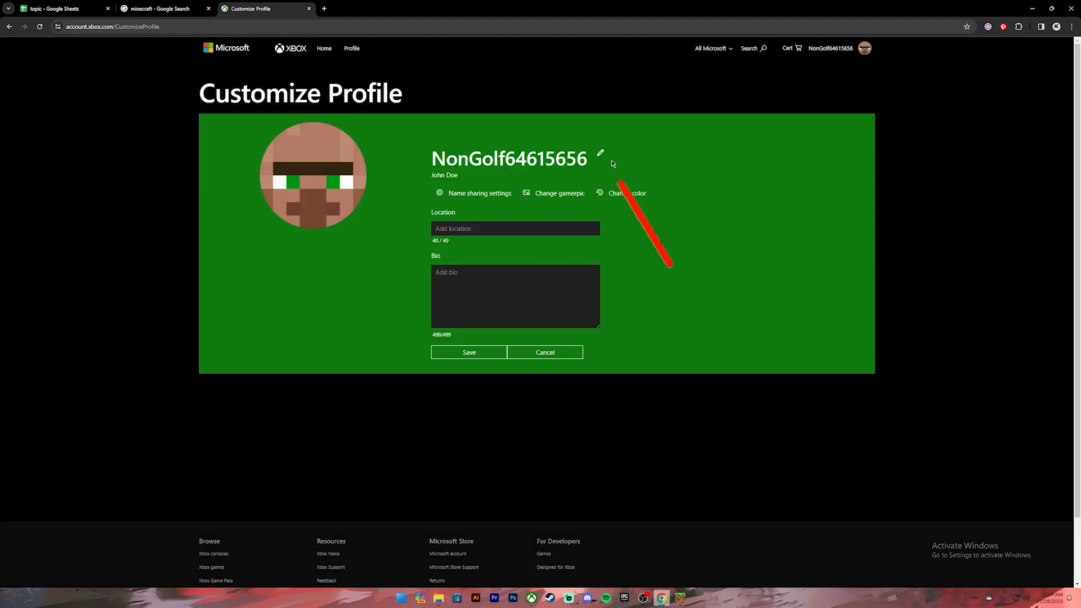
pyautogui.click(599, 153)
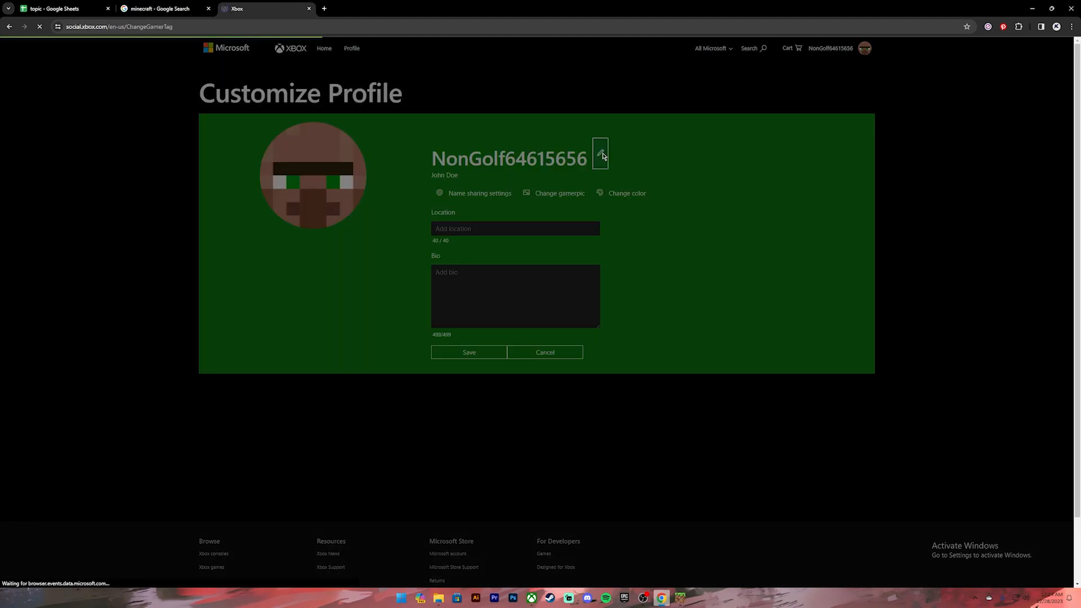
# - Enter 'MinecraftSlayer007' as the new gamertag and check its availability
pyautogui.click(601, 153)
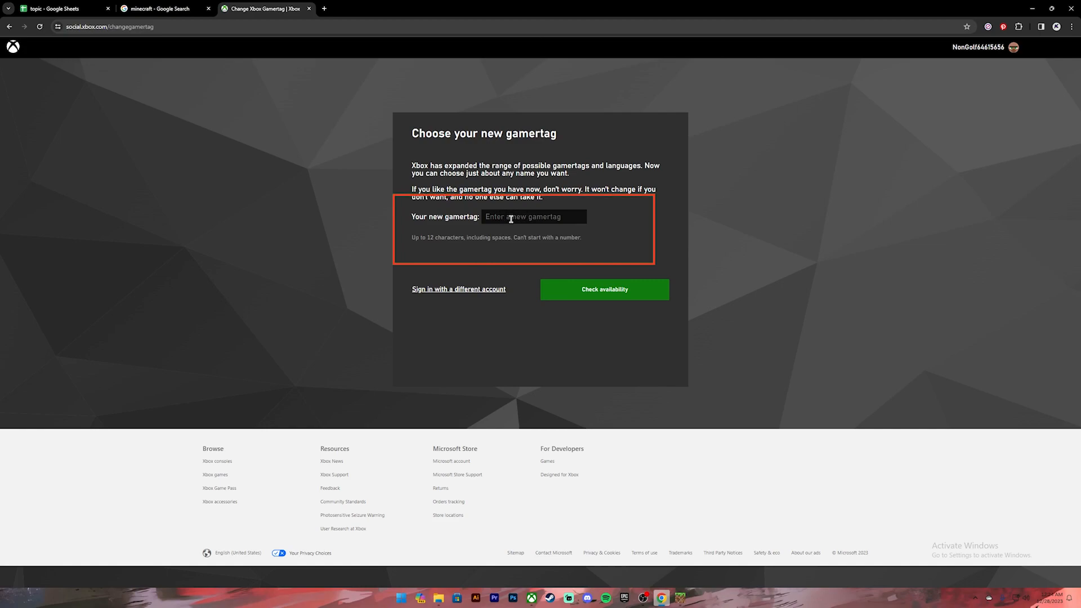
pyautogui.click(534, 217)
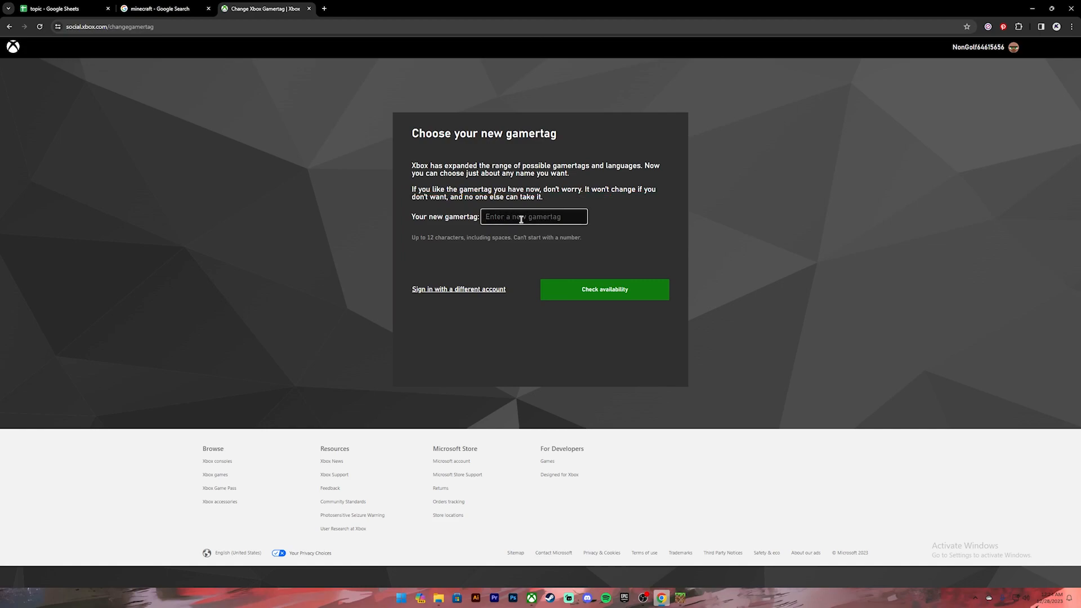
pyautogui.write('MinecraftSlayer007')
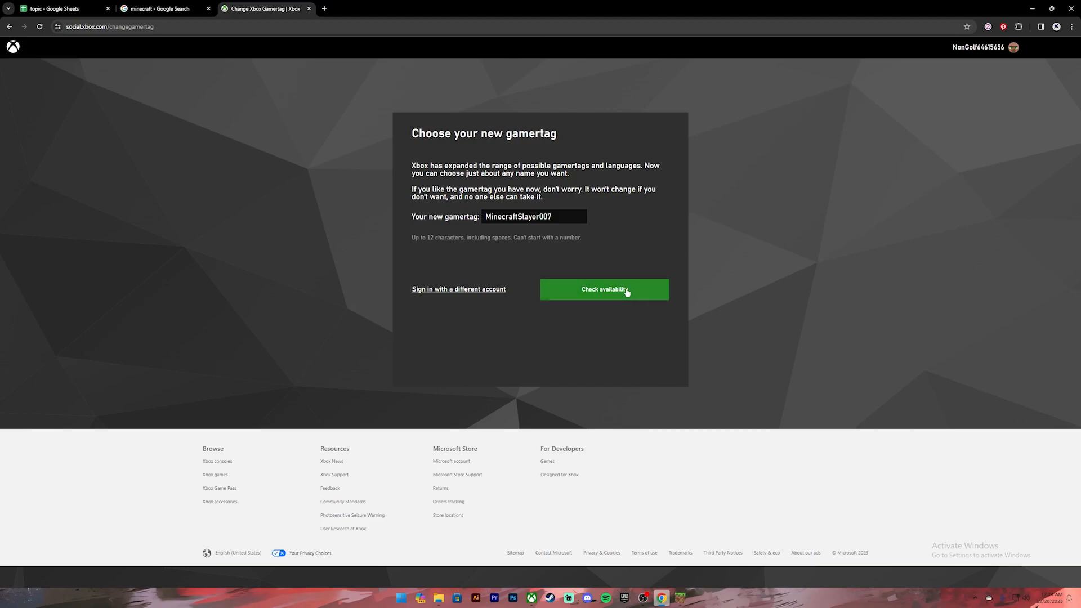
pyautogui.click(604, 289)
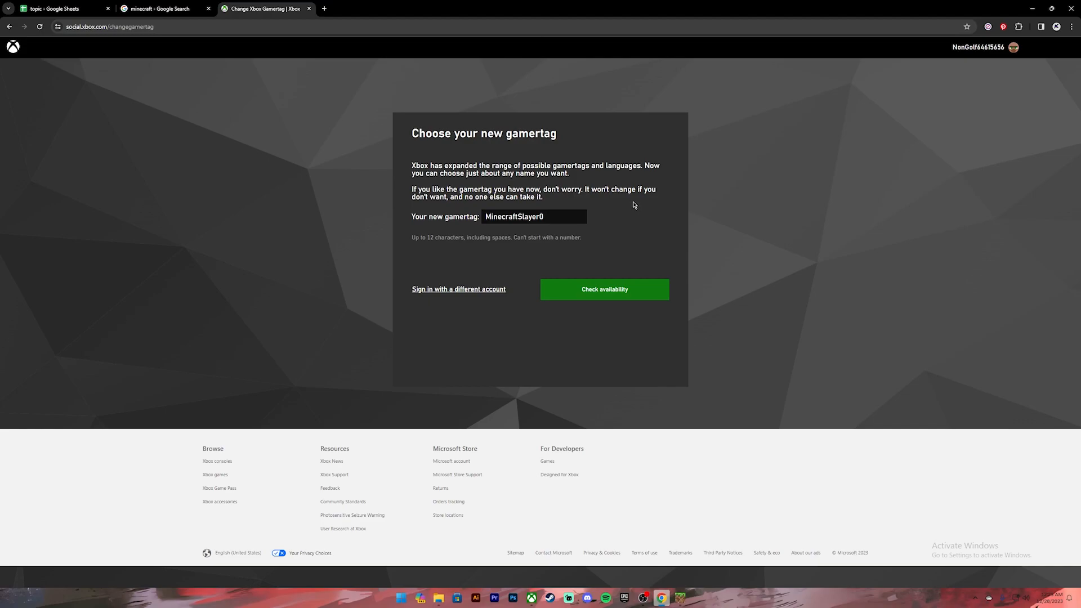
pyautogui.click(605, 289)
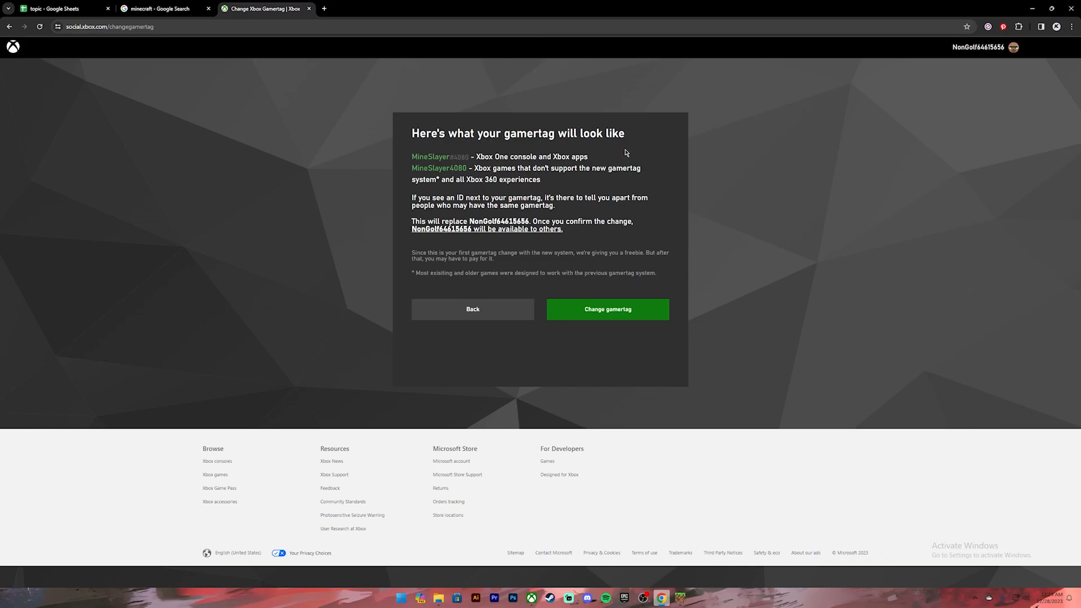
pyautogui.moveTo(646, 191)
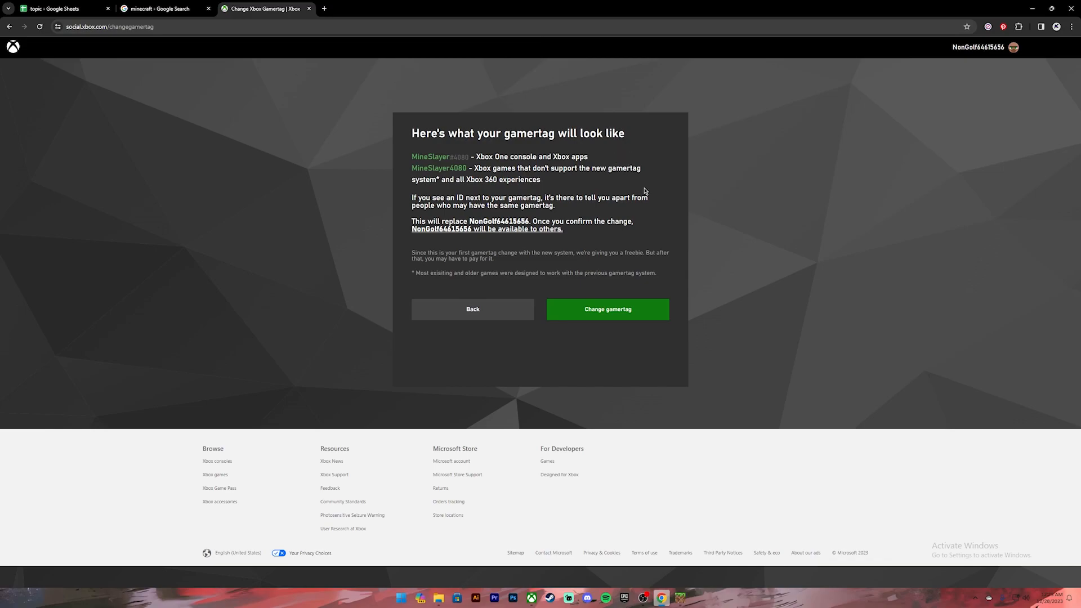
pyautogui.moveTo(670, 169)
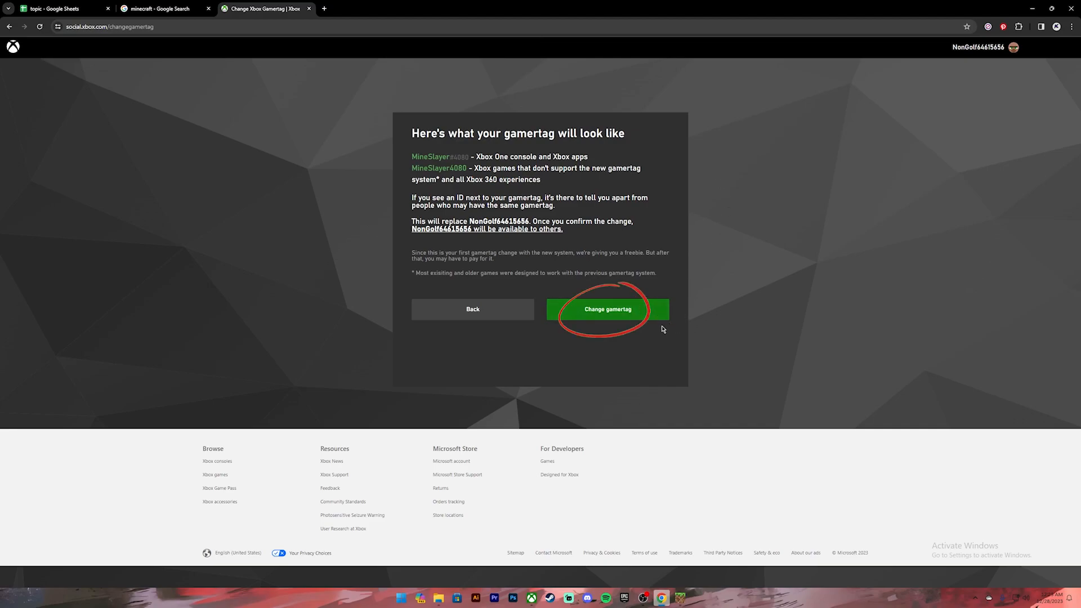
# - Confirm changing the gamertag from NonGolf64615656 to MineSlayer4080
pyautogui.click(607, 310)
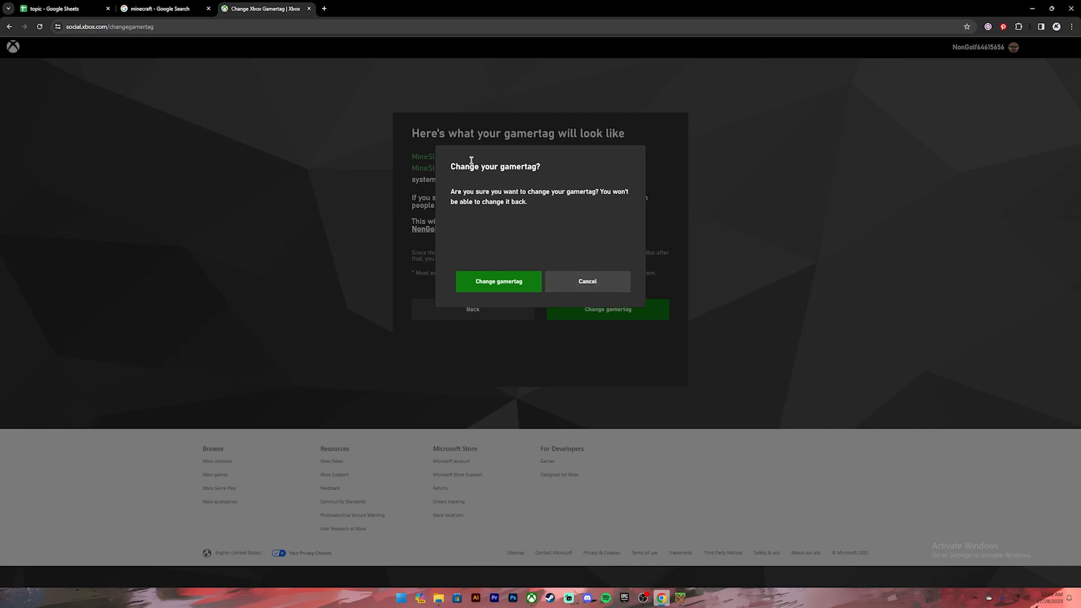
pyautogui.moveTo(499, 281)
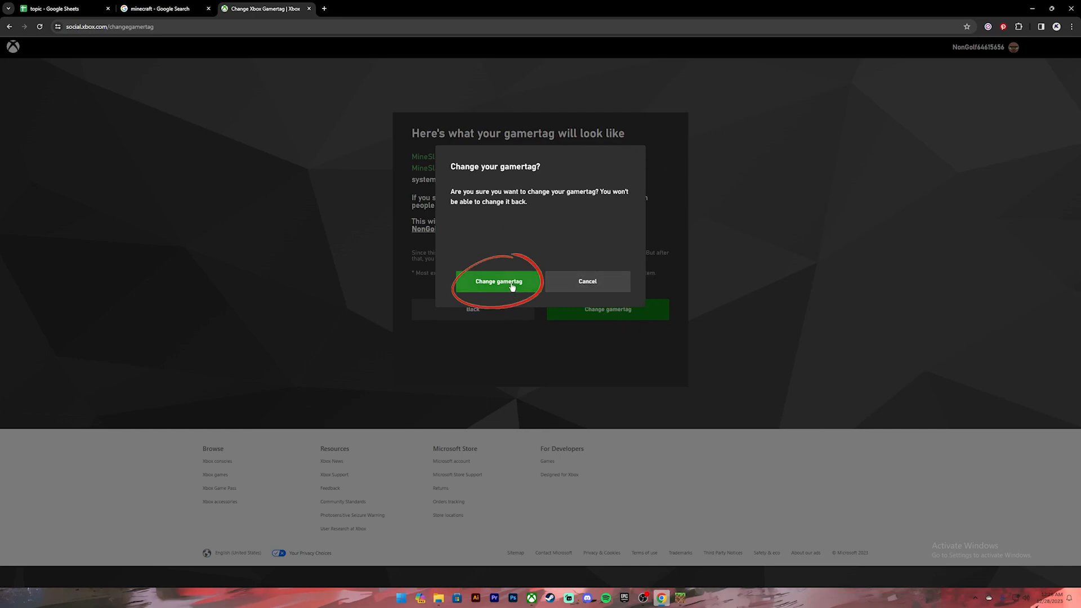
pyautogui.click(498, 282)
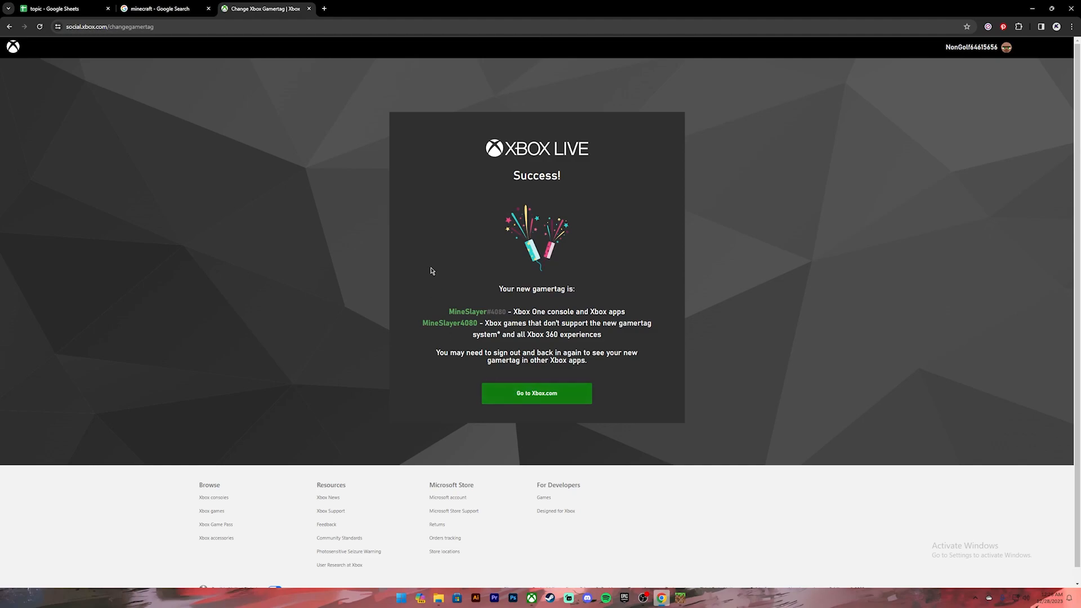
pyautogui.moveTo(675, 587)
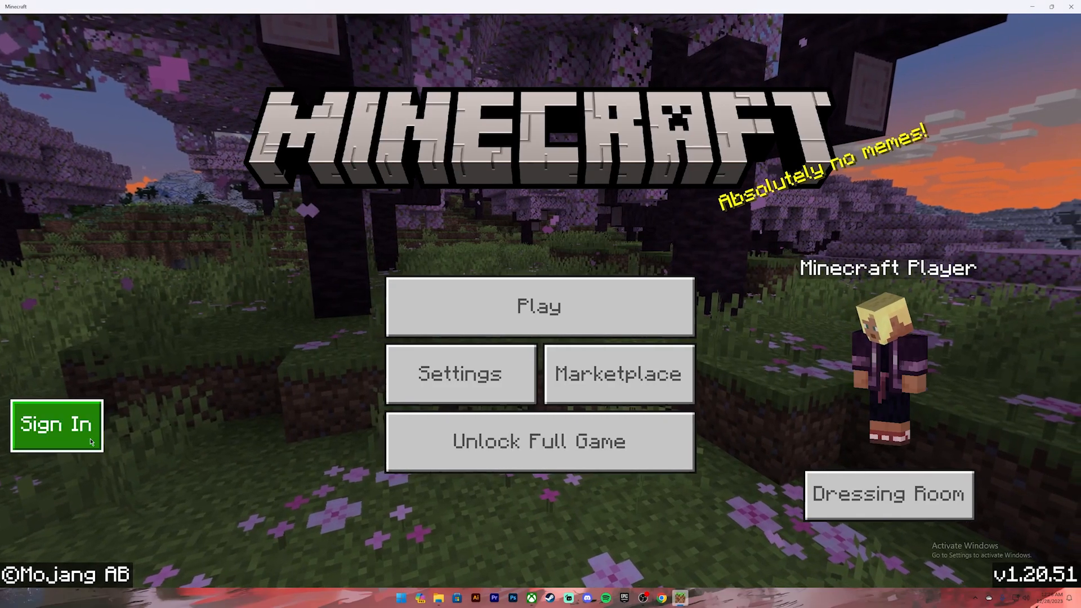
pyautogui.moveTo(298, 350)
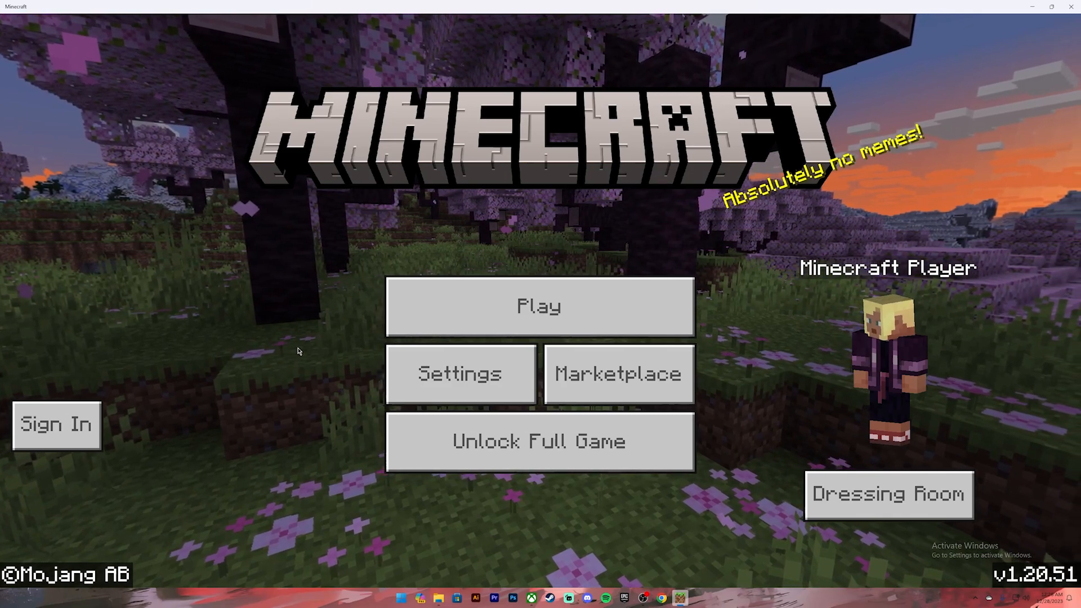
pyautogui.click(540, 306)
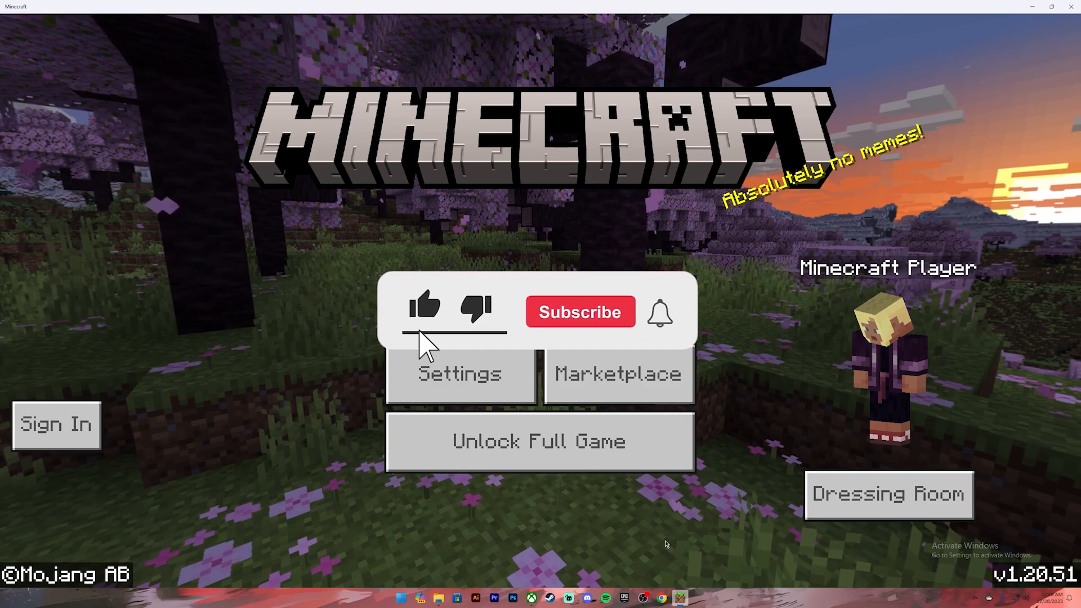
pyautogui.click(580, 312)
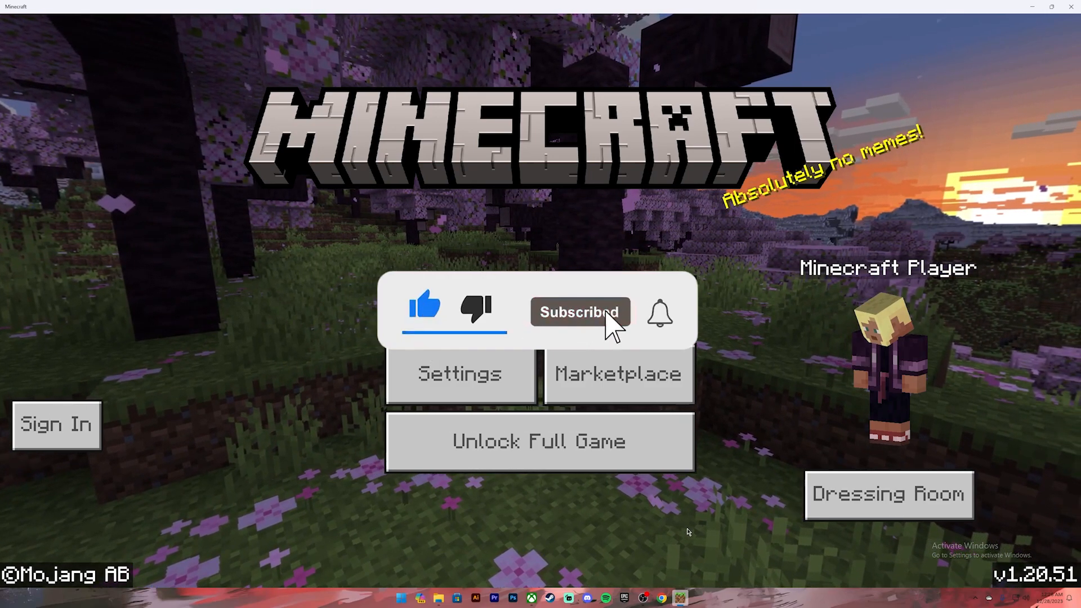
pyautogui.click(659, 311)
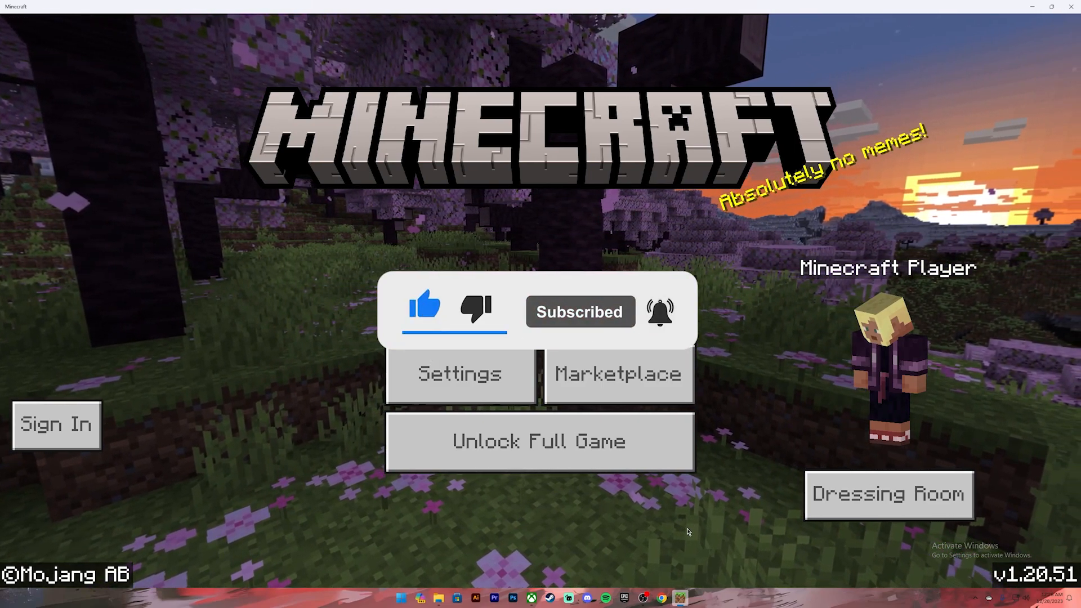